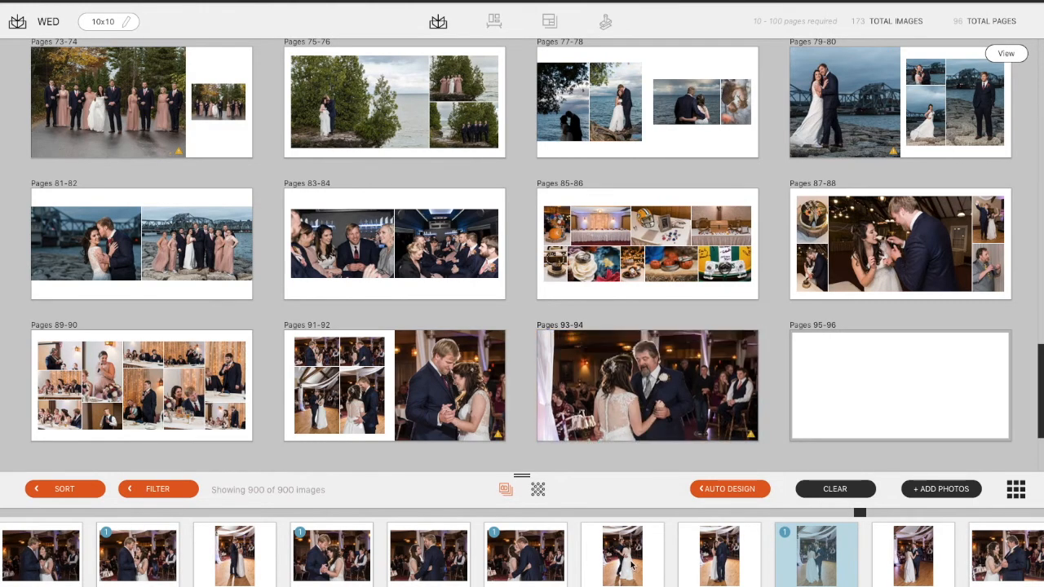
Replace the pages 93–94 spread photo with another shot of the father-daughter dance.
left_click(647, 385)
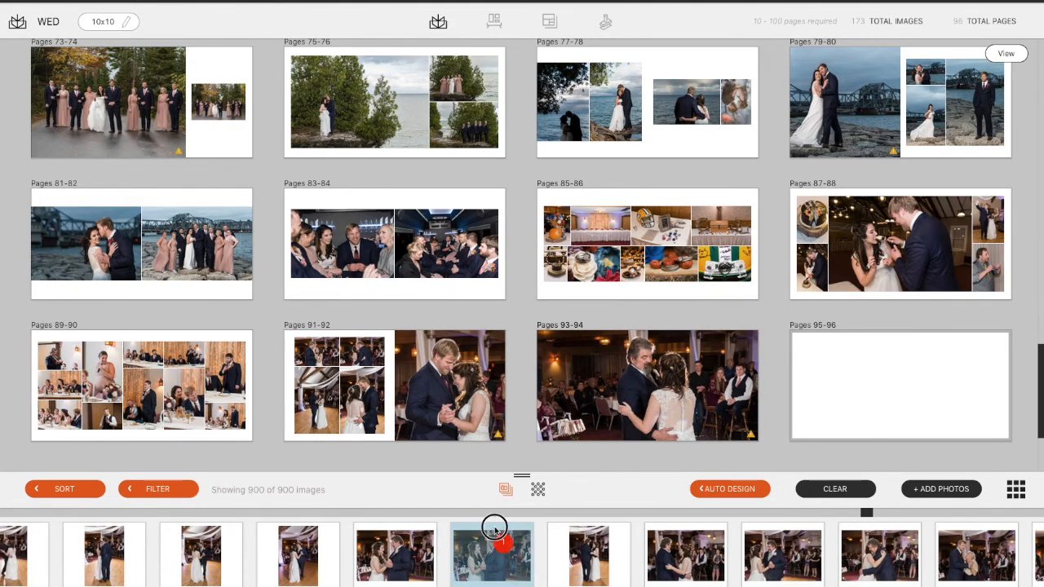
left_click(646, 385)
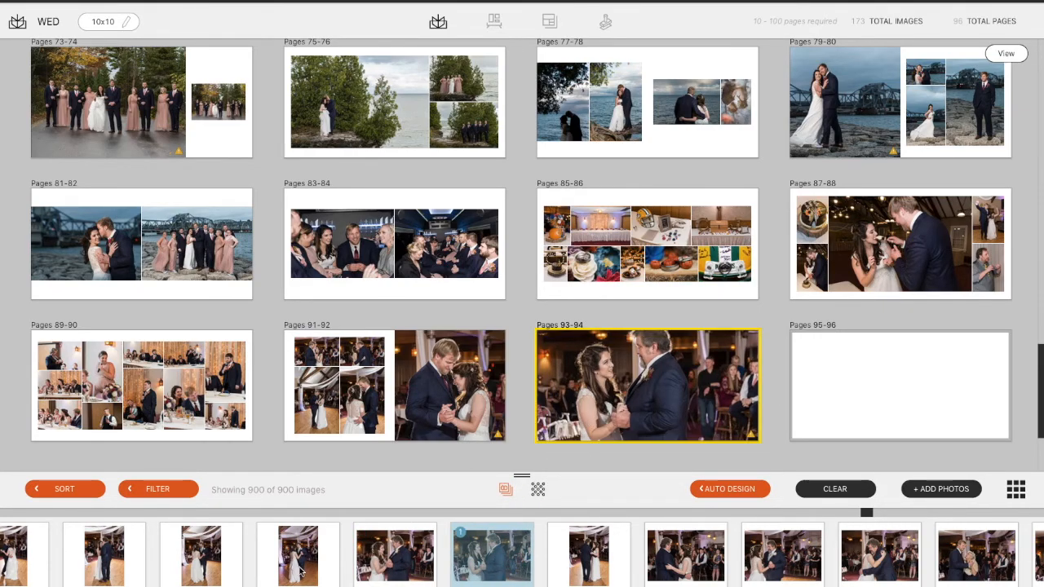
mouse_move(246, 577)
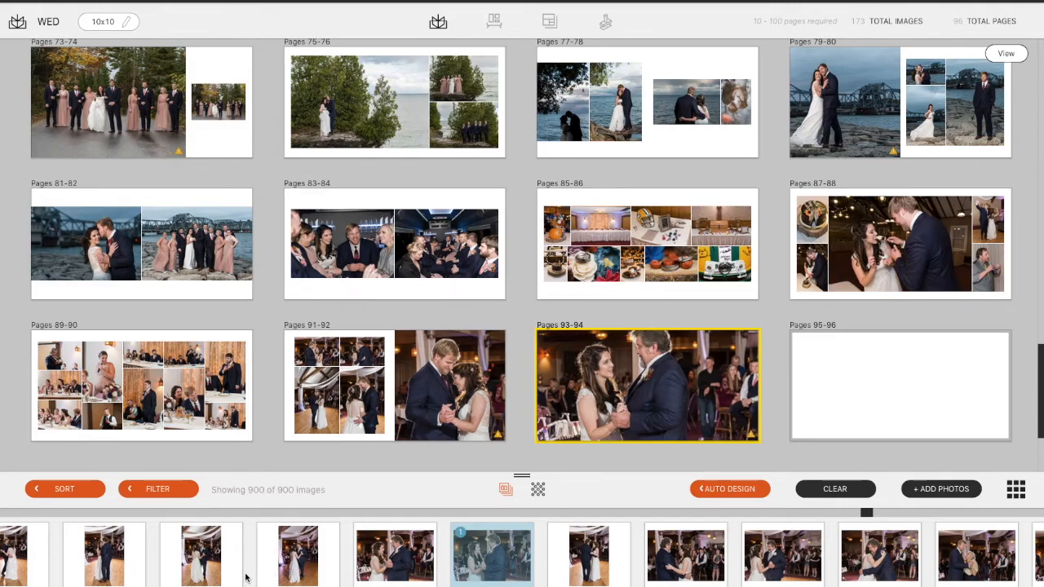
mouse_move(265, 573)
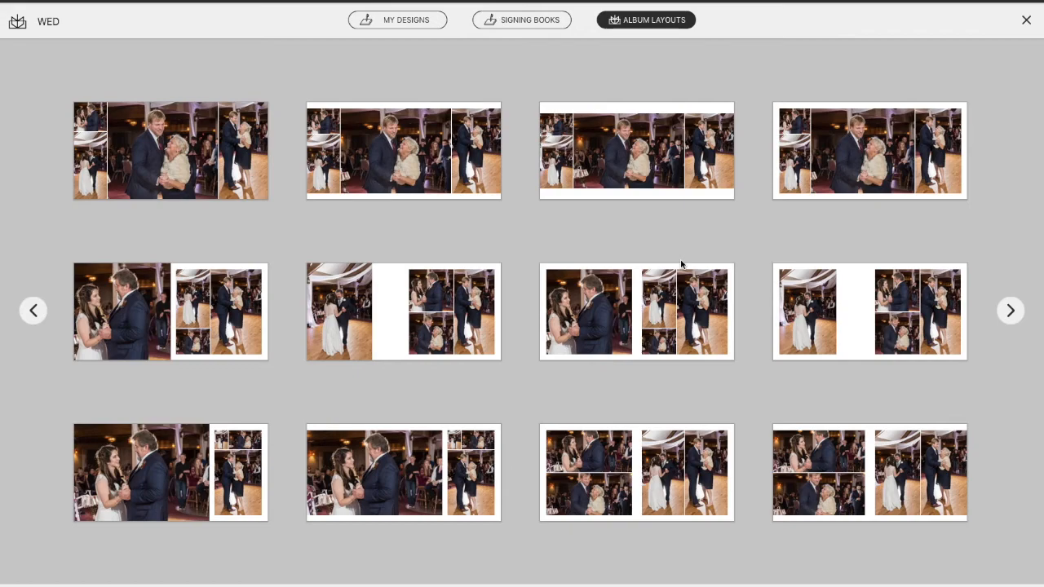
mouse_move(571, 247)
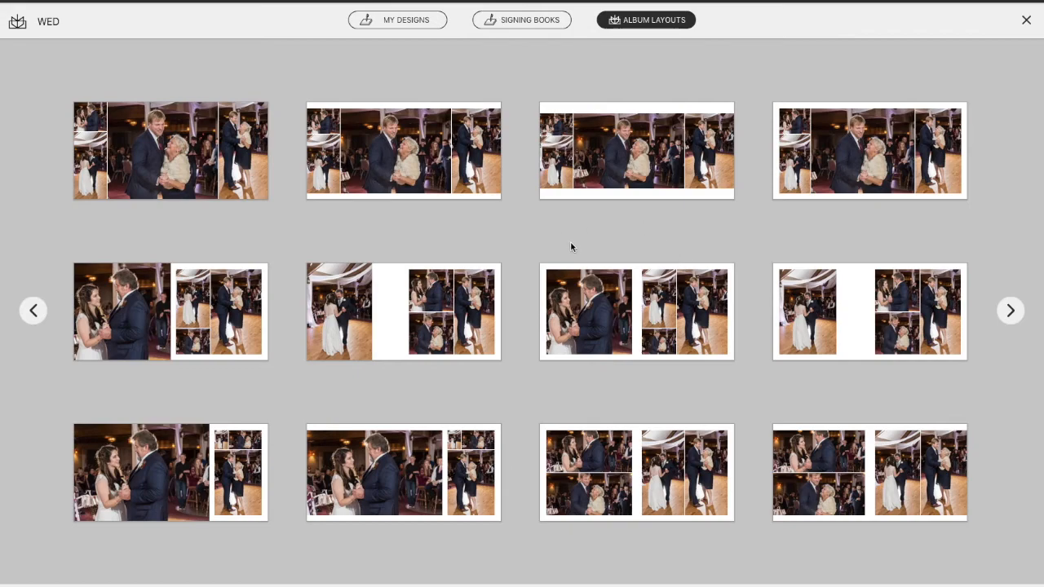
mouse_move(557, 399)
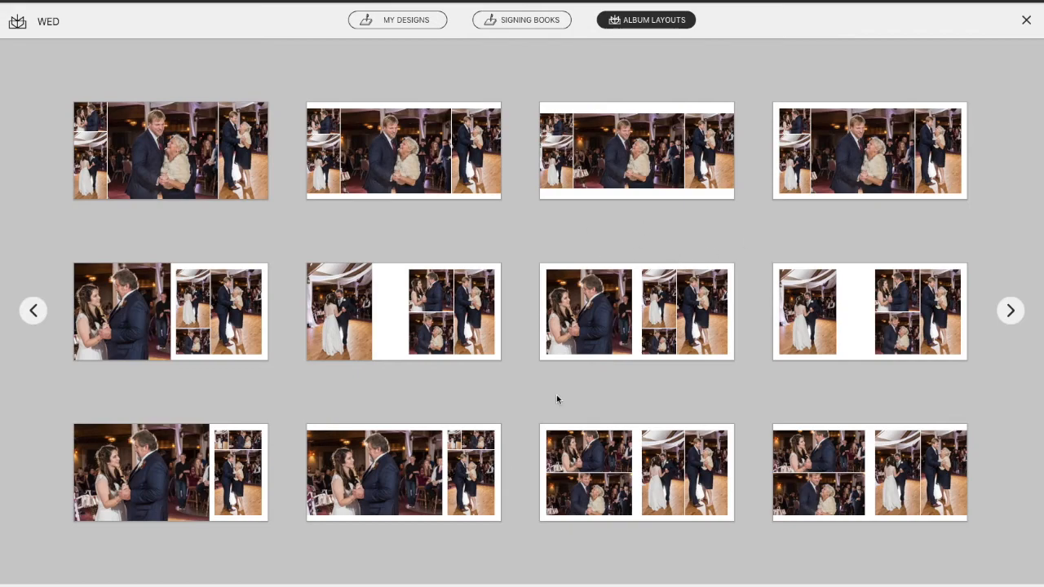
mouse_move(360, 281)
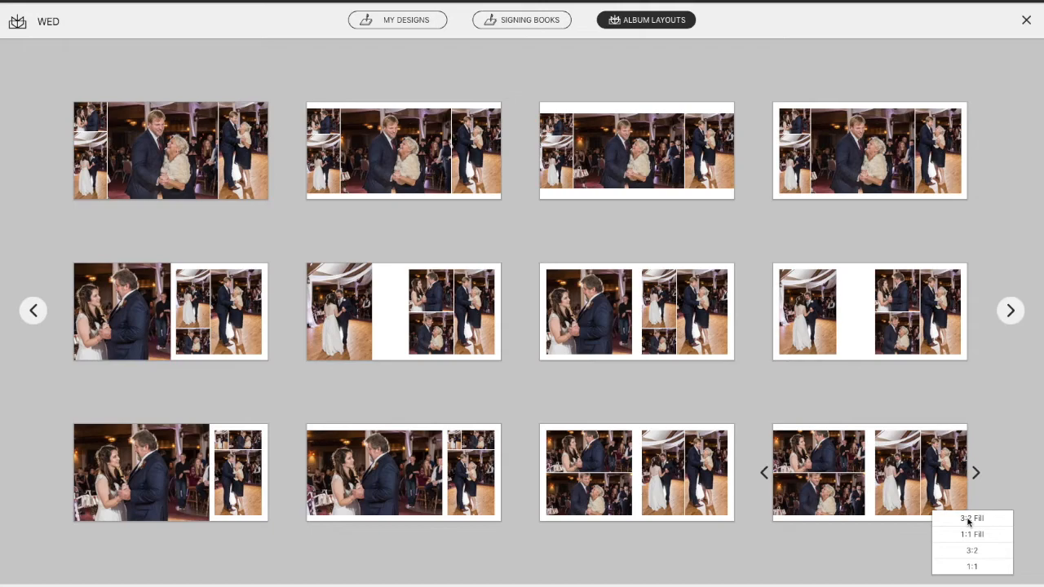
Filter Album Layouts to 3:2 and apply the multi-photo dance layout to pages 93–94.
left_click(971, 550)
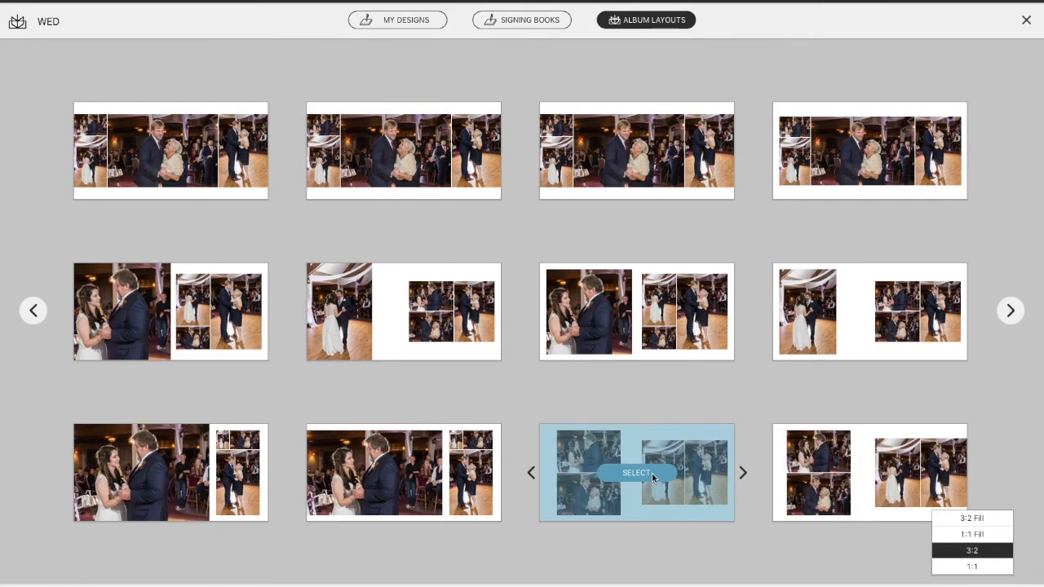
left_click(635, 472)
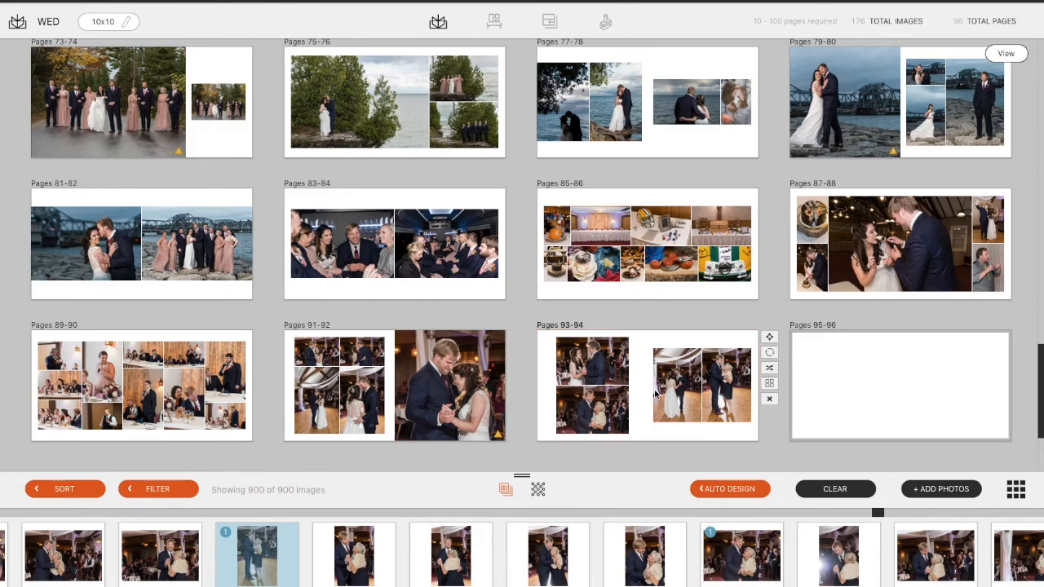
Fill the remaining dance spreads and place the bridal party bridge photo on pages 101–102.
double_click(646, 385)
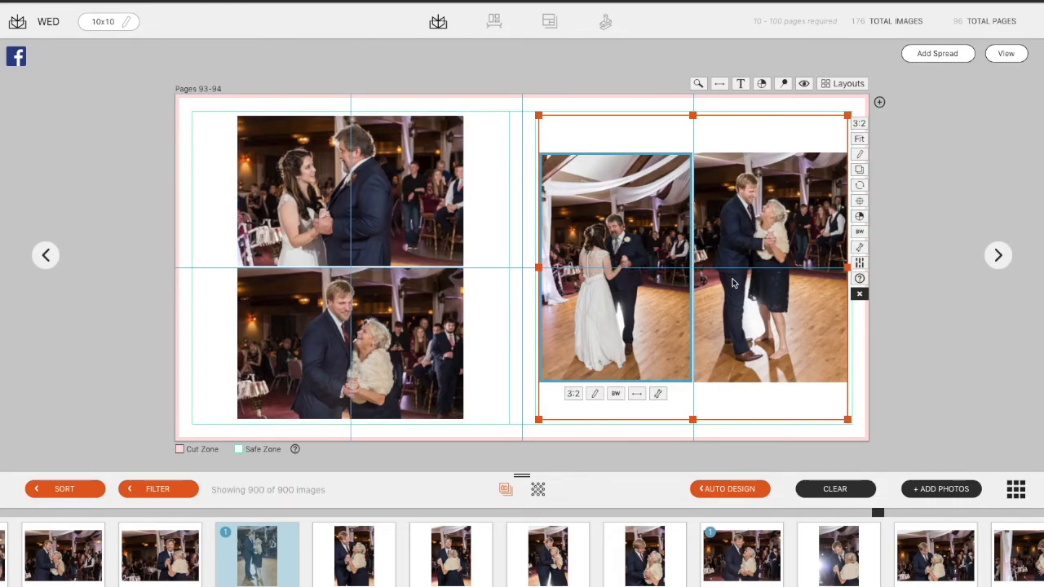
mouse_move(693, 320)
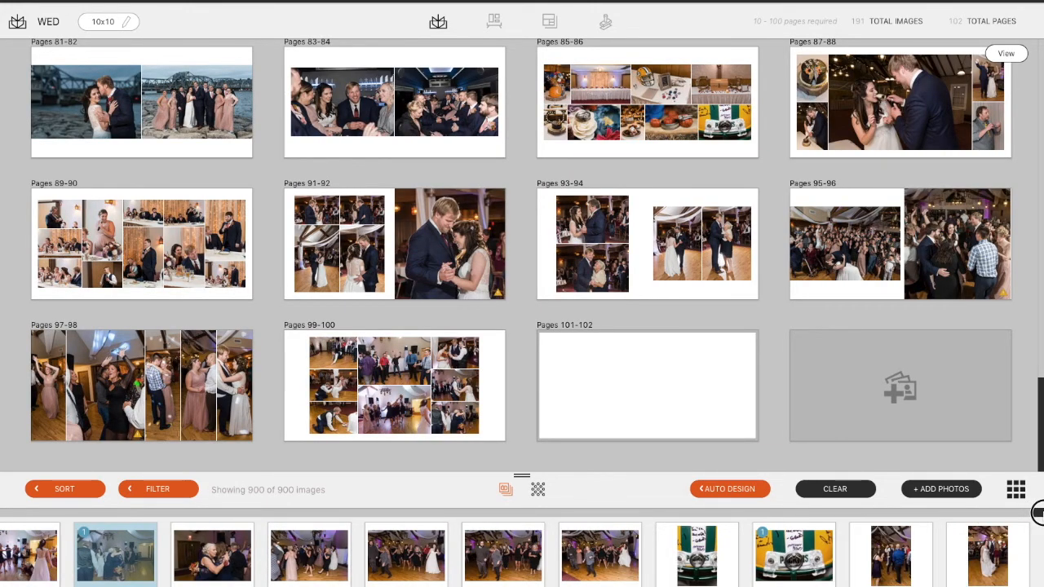
left_click(728, 488)
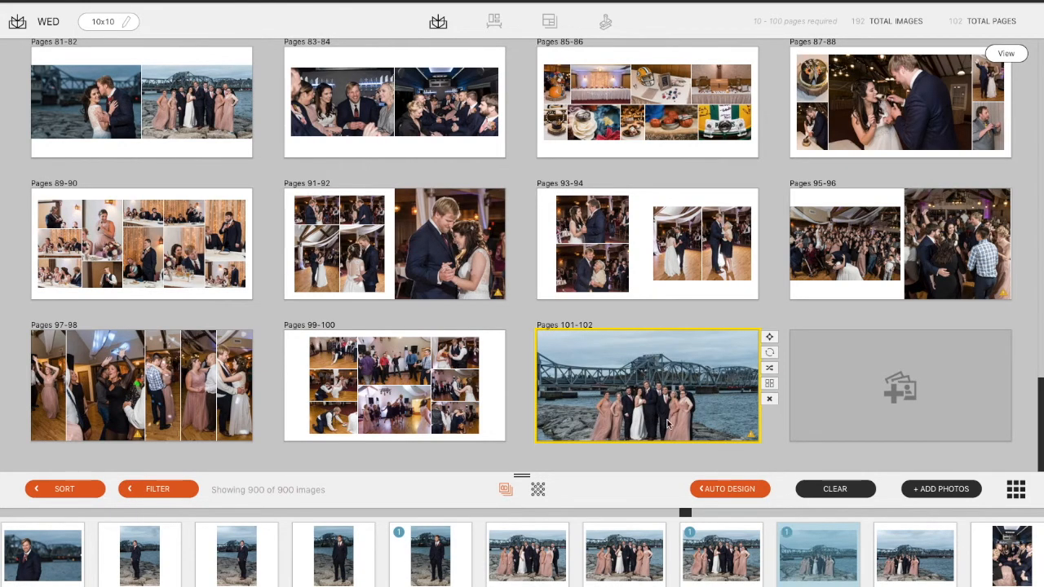
mouse_move(708, 427)
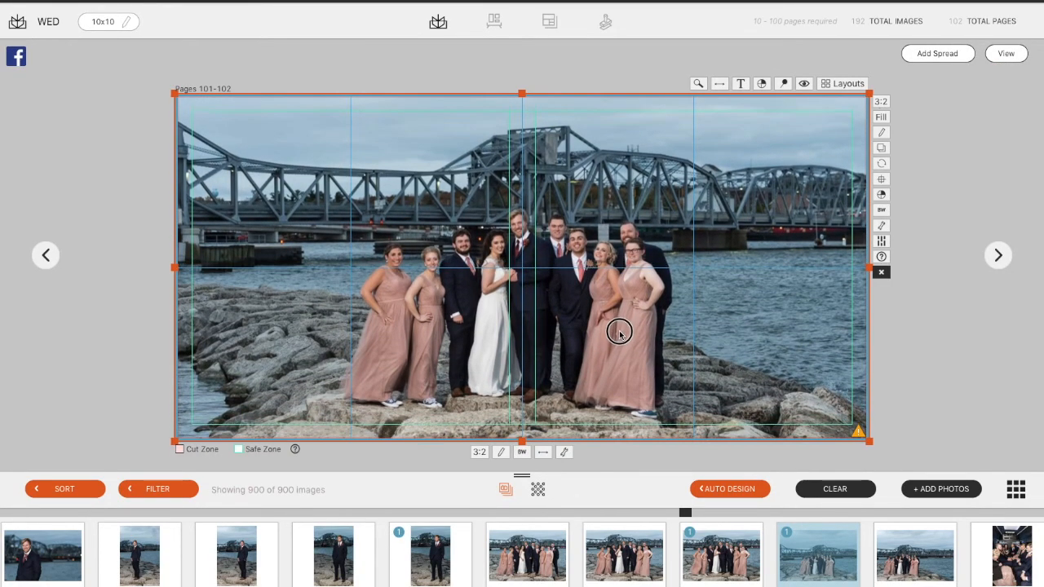
Drag the bridal party bridge photo to refine its framing on pages 101–102.
left_click_drag(619, 332, 606, 327)
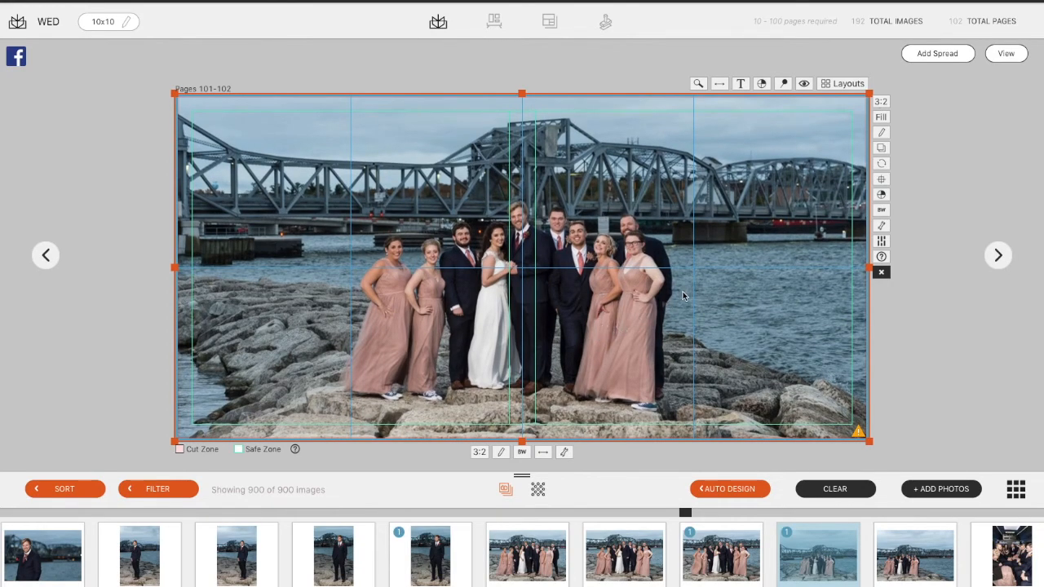
mouse_move(697, 304)
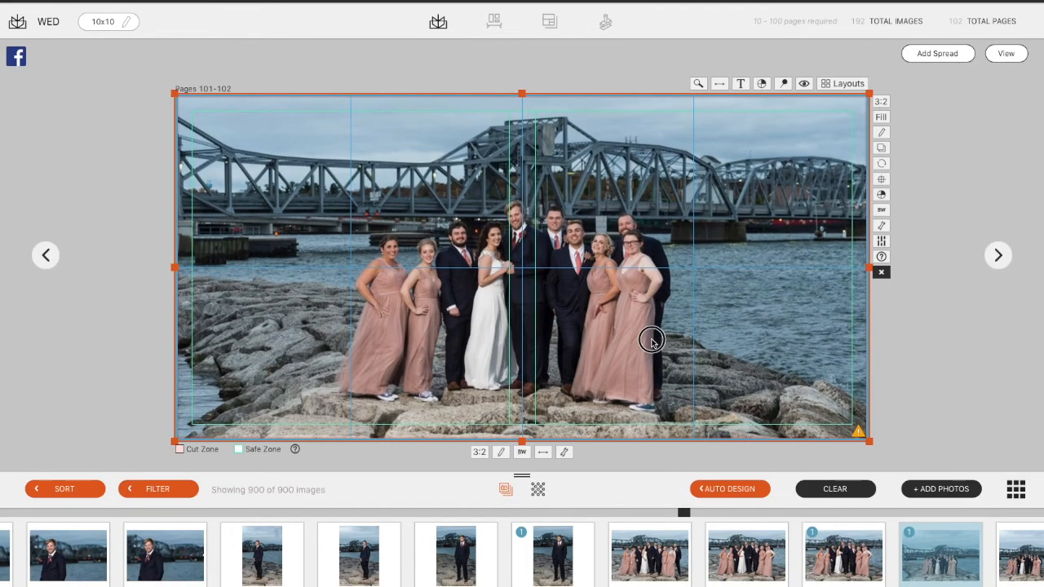
left_click_drag(652, 339, 644, 344)
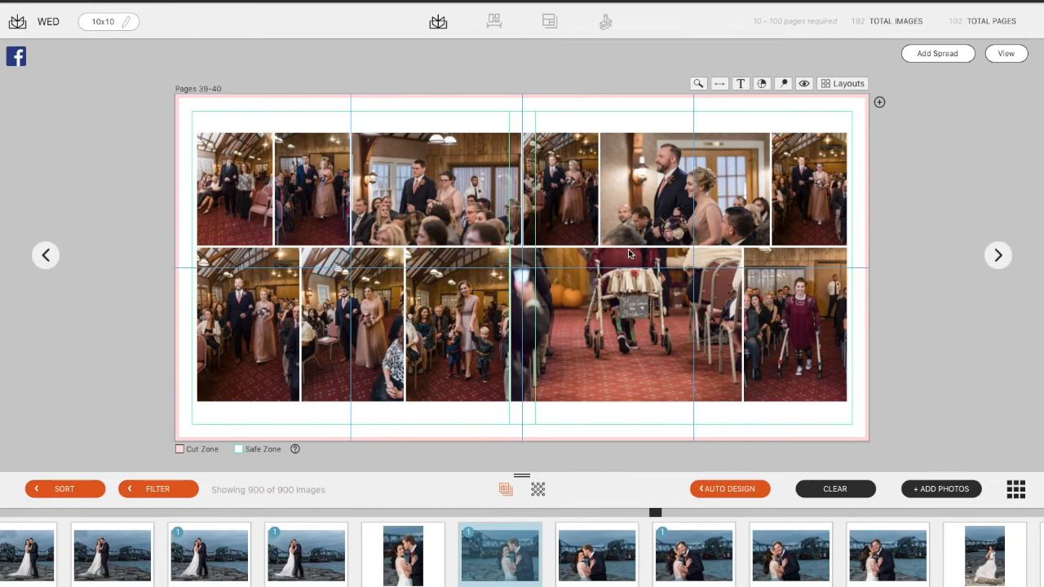
Zoom out the top-middle processional photo on pages 39–40 to reveal more guests.
left_click(235, 190)
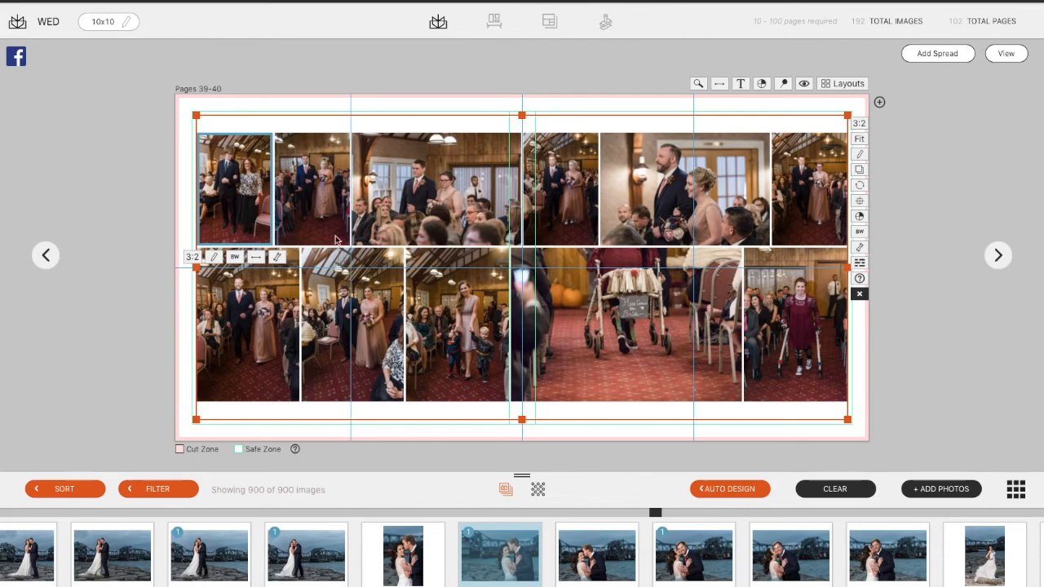
left_click(312, 188)
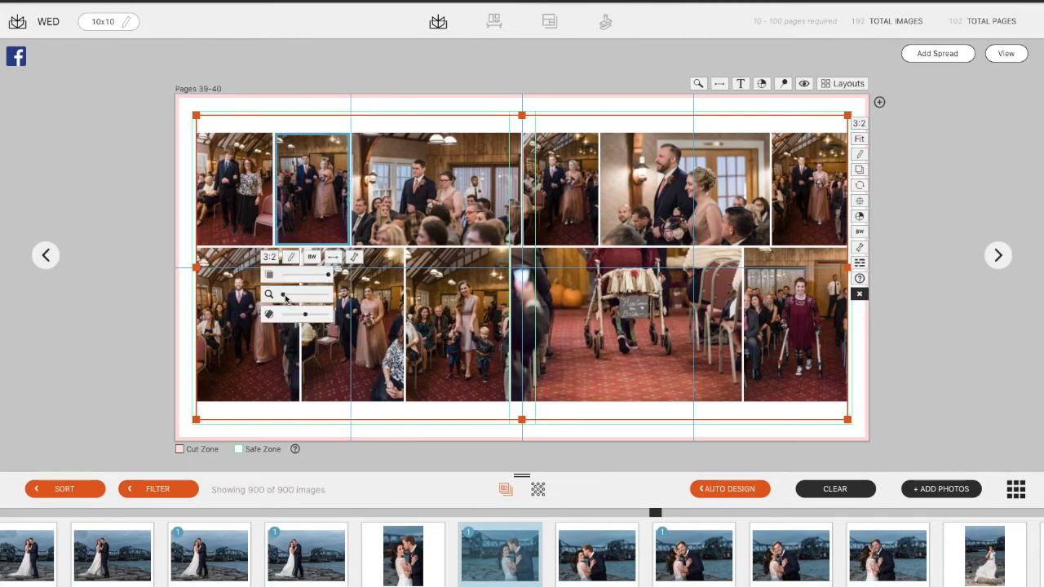
left_click(322, 193)
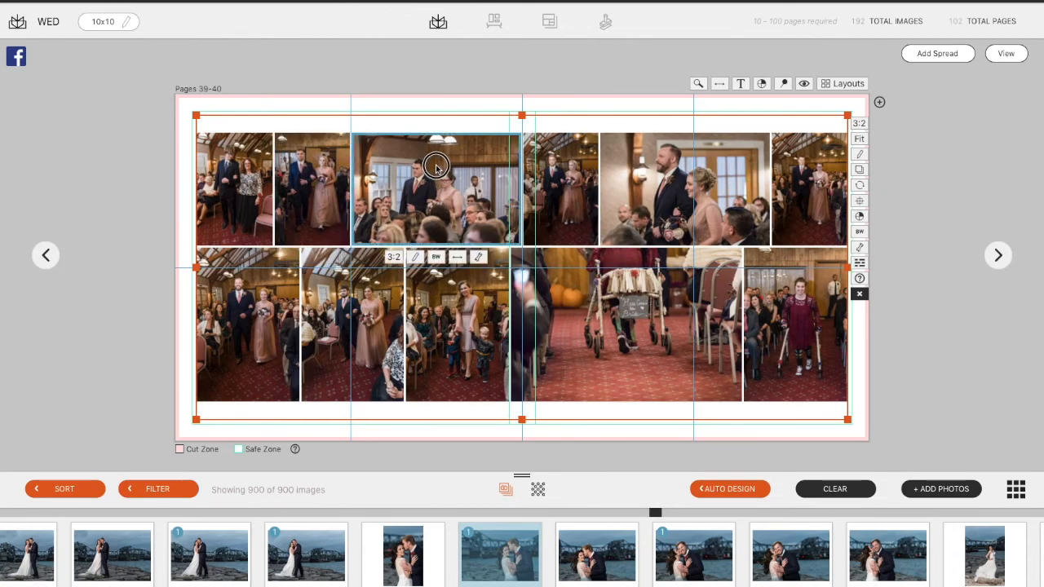
left_click(456, 256)
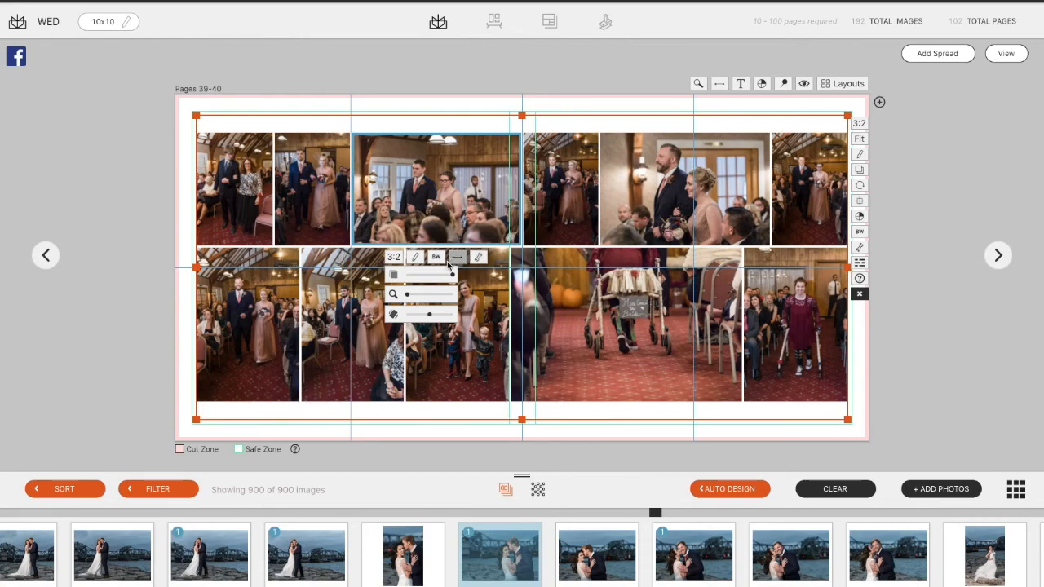
left_click(414, 295)
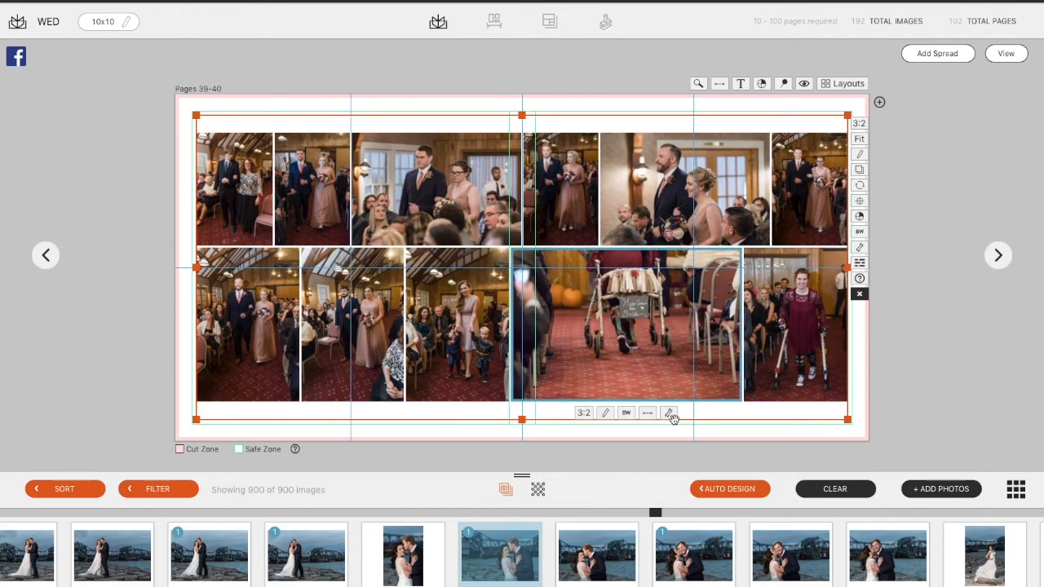
Crop in tighter on the walker photo and the first two bottom-row processional shots.
left_click(668, 413)
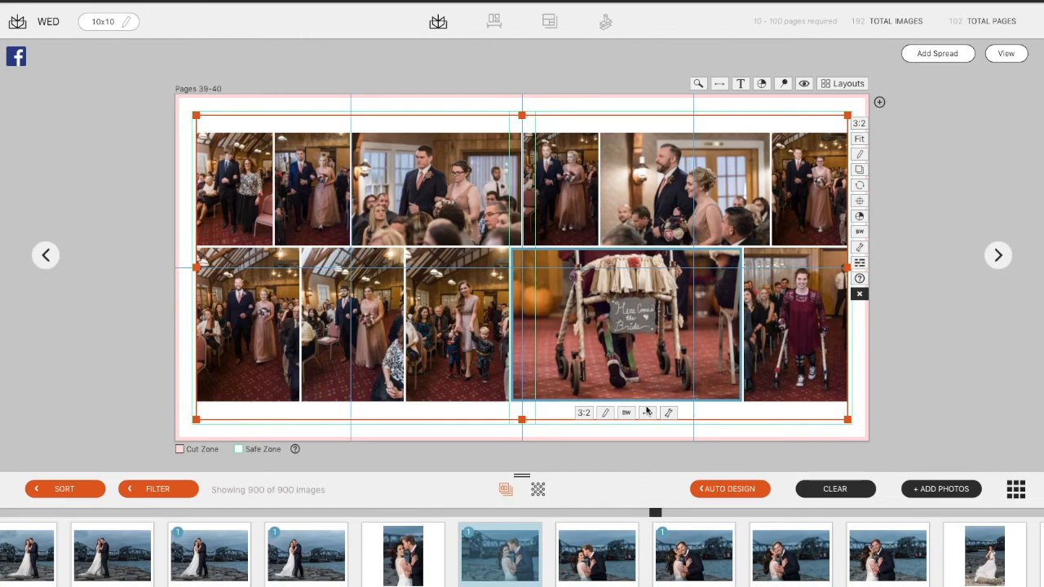
left_click(647, 411)
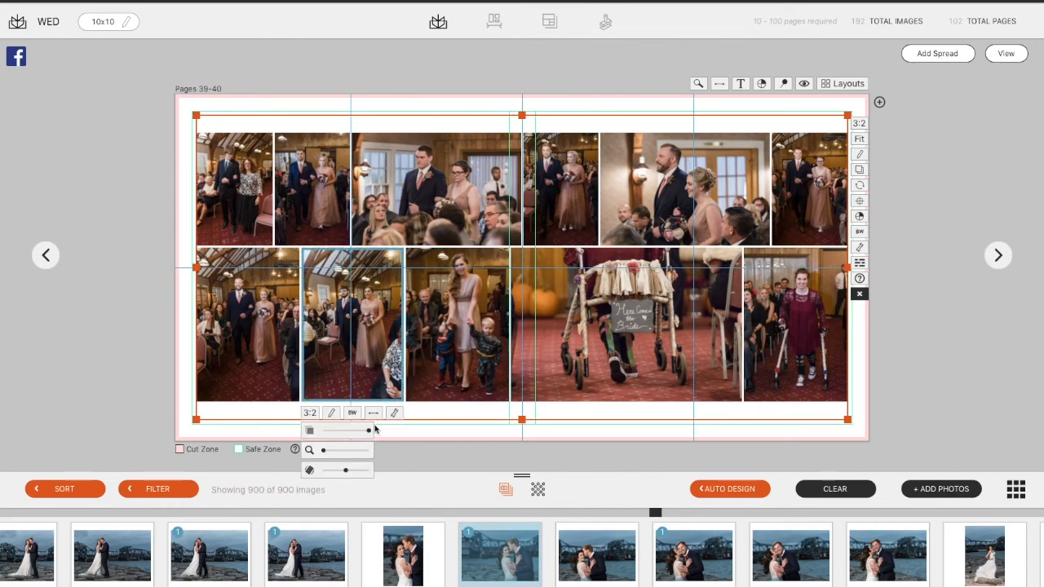
left_click(457, 326)
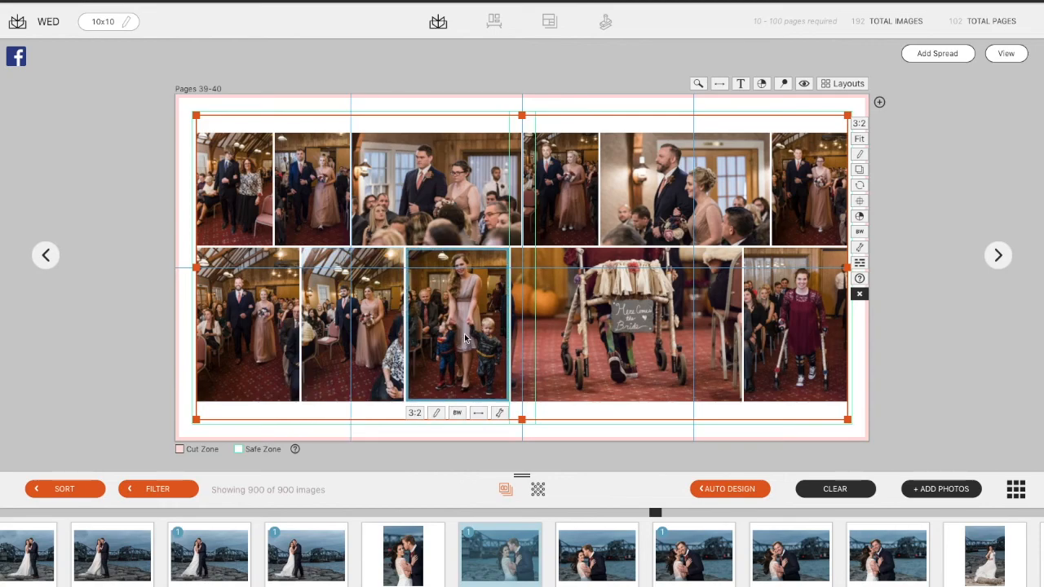
mouse_move(456, 353)
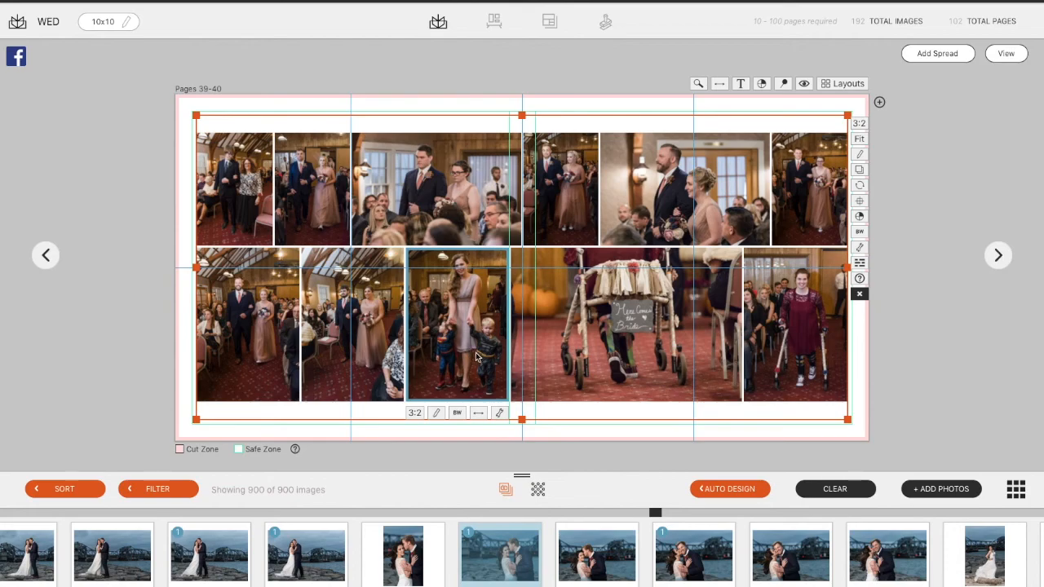
mouse_move(377, 353)
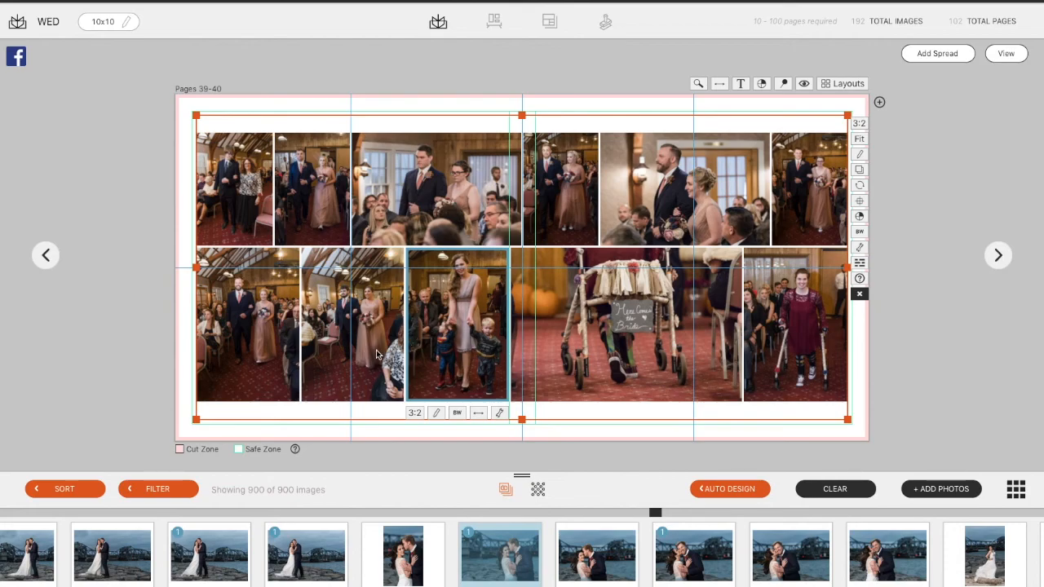
left_click(350, 325)
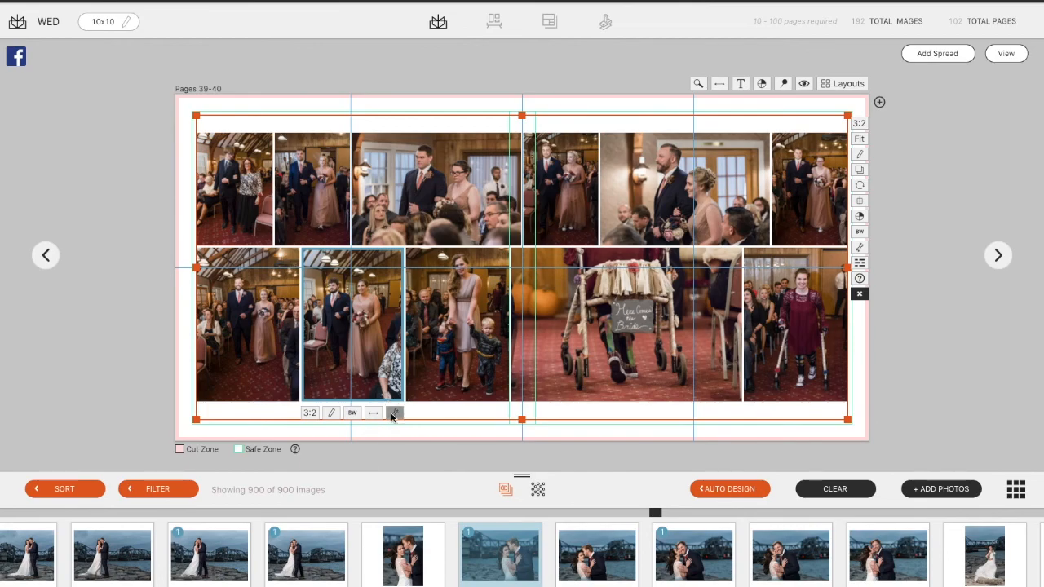
left_click(395, 411)
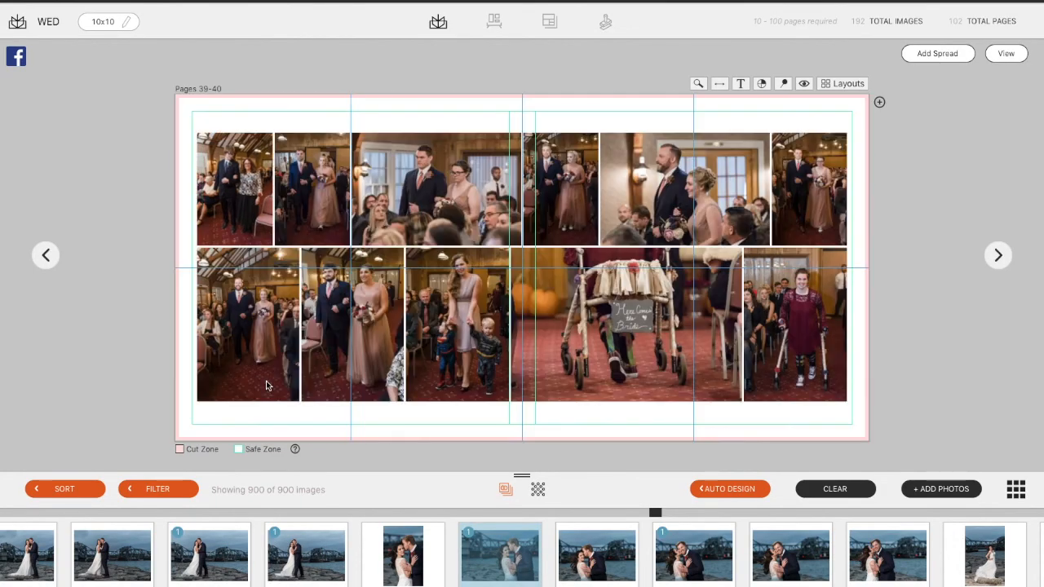
left_click(249, 324)
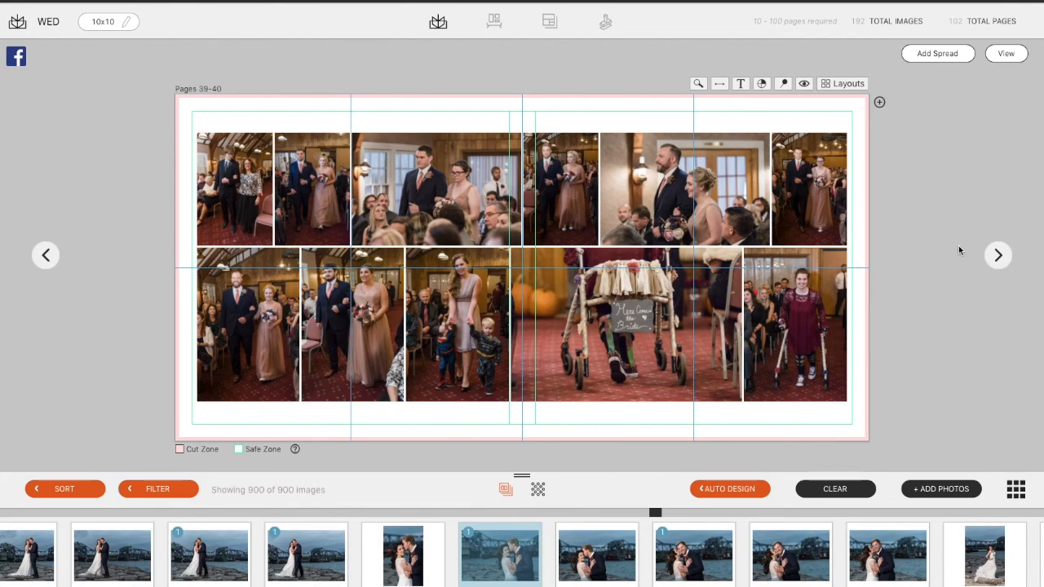
Advance to pages 41–42, then scroll the spread overview to the final spread, pages 91–92.
left_click(997, 254)
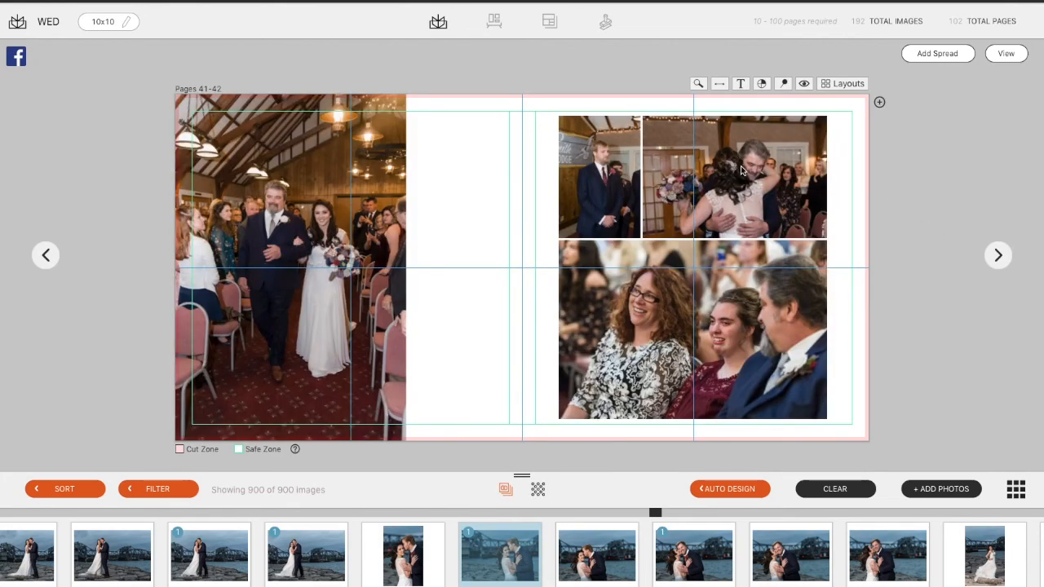
mouse_move(571, 202)
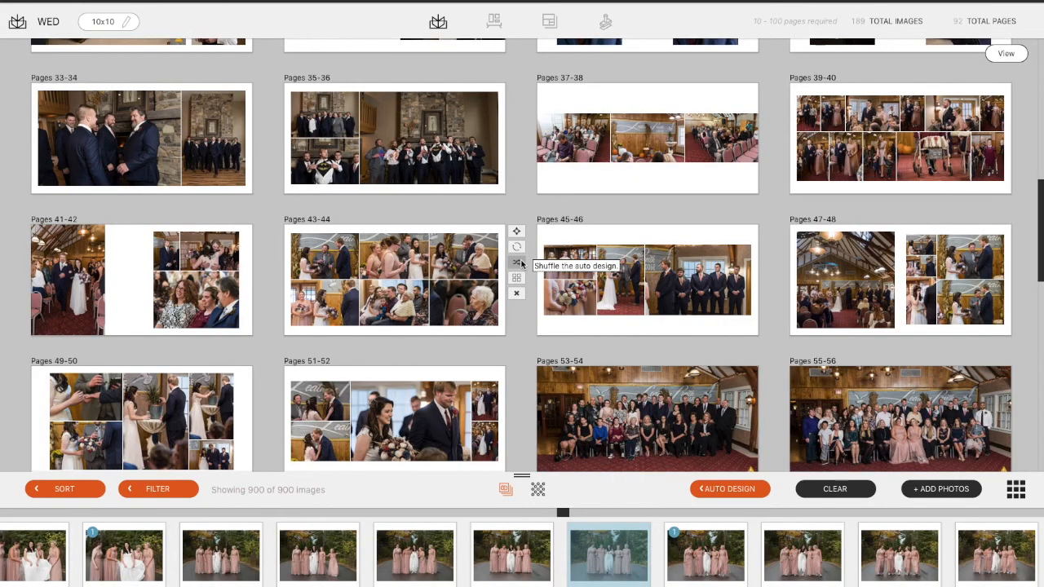
scroll("down", 3)
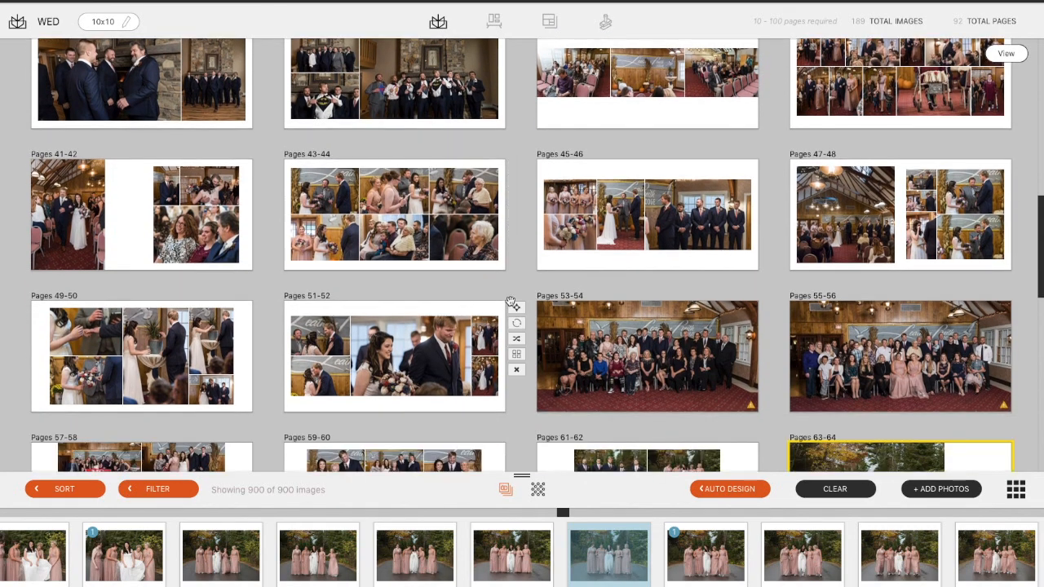
scroll("down", 3)
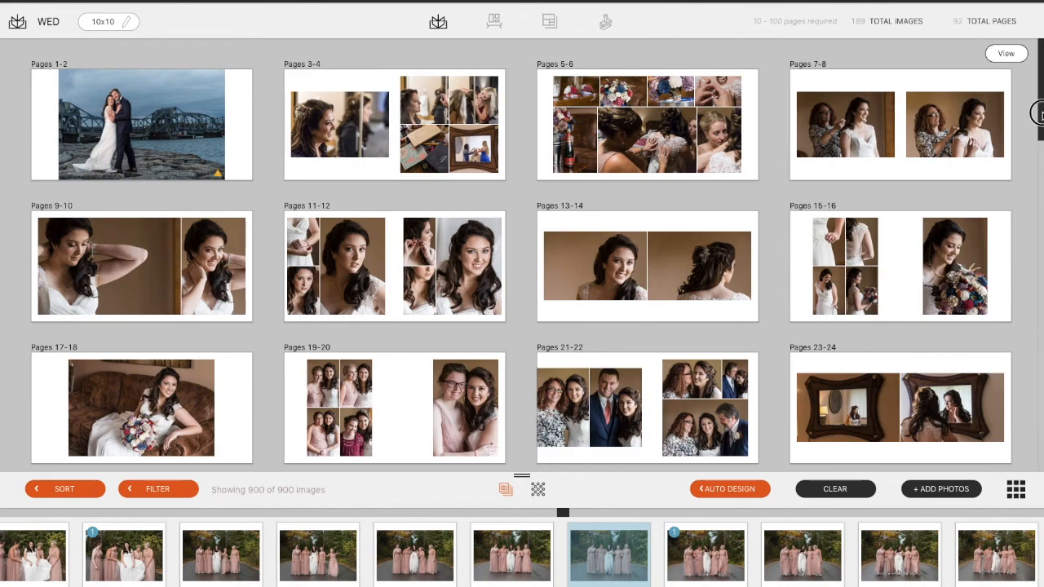
scroll("down", 3)
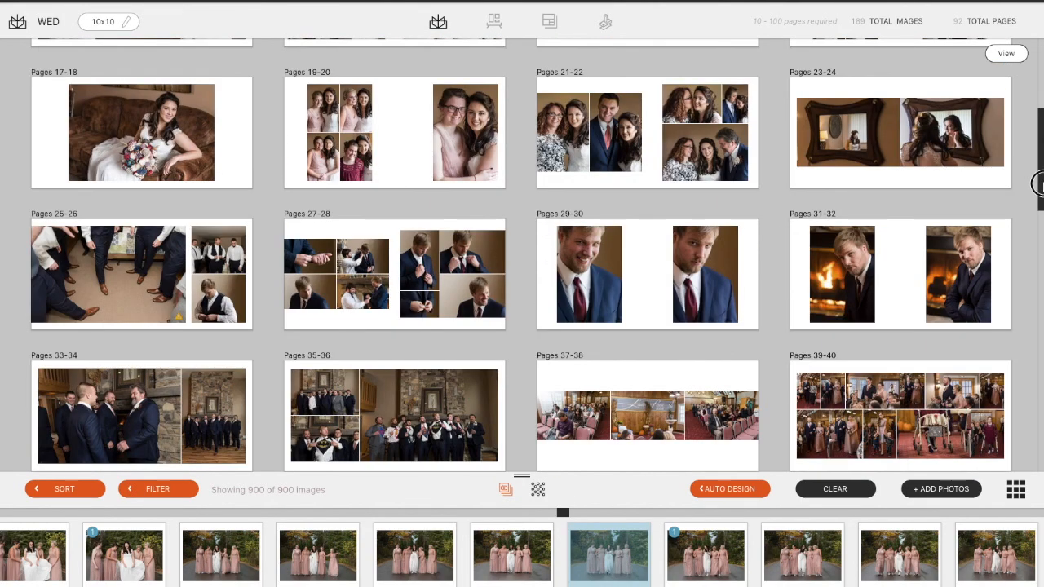
scroll("down", 3)
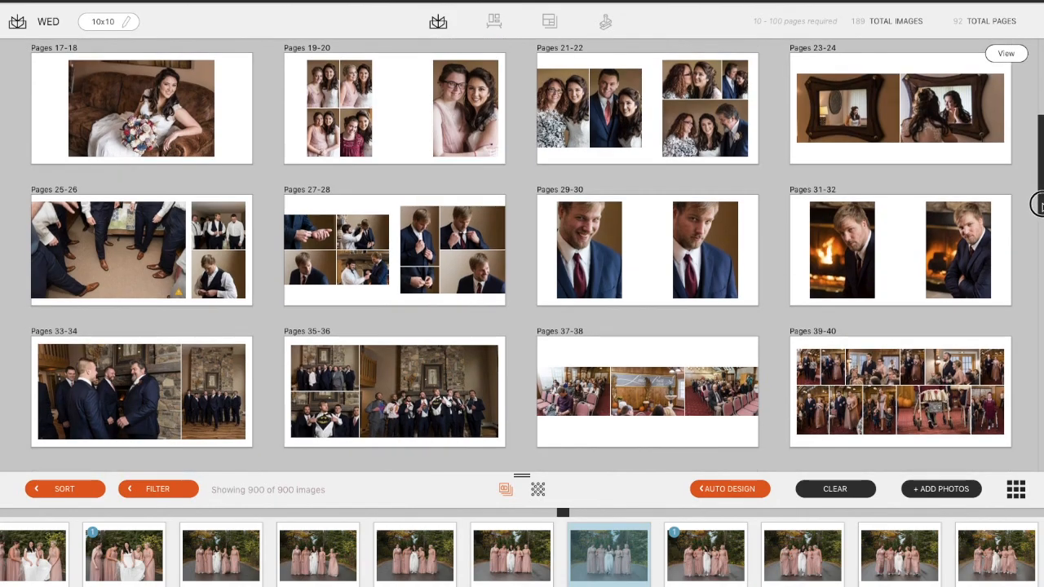
scroll("down", 3)
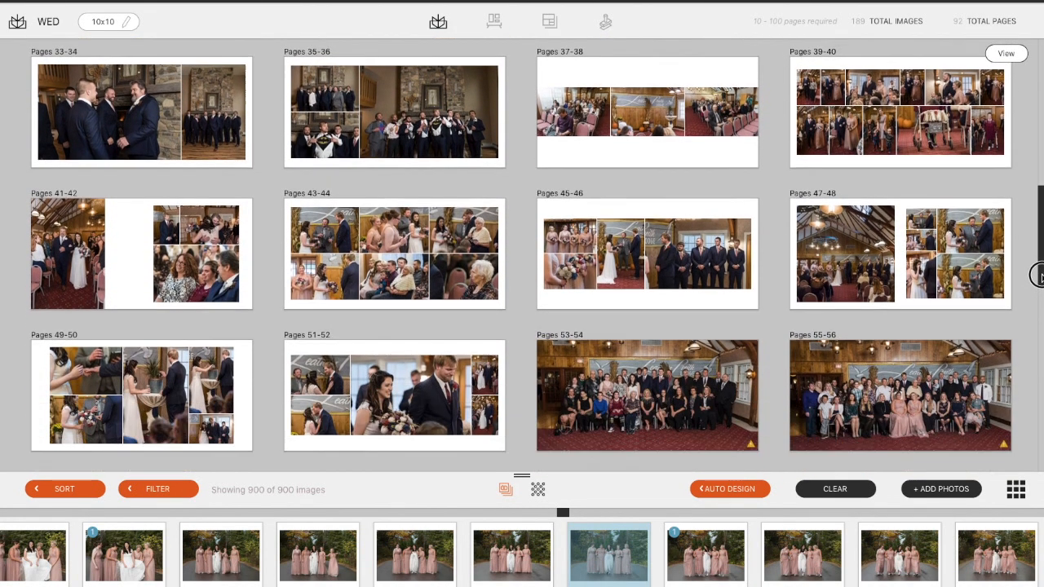
scroll("down", 3)
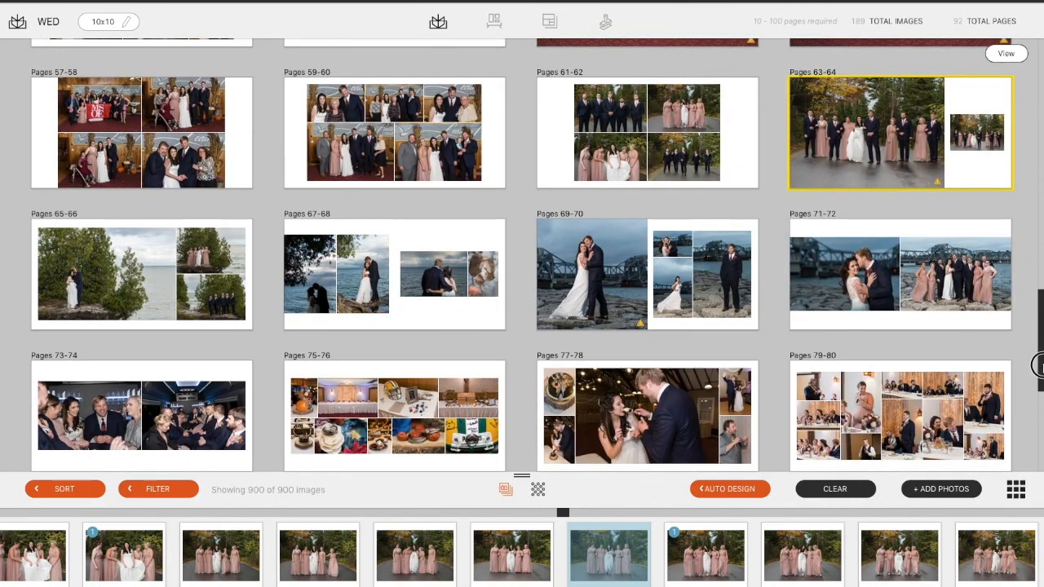
scroll("down", 3)
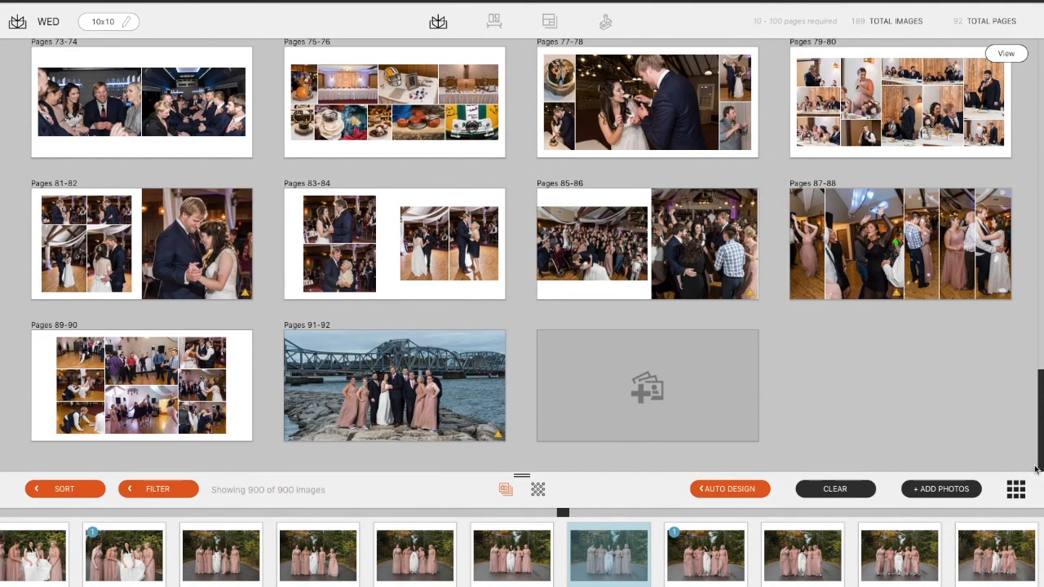
mouse_move(694, 327)
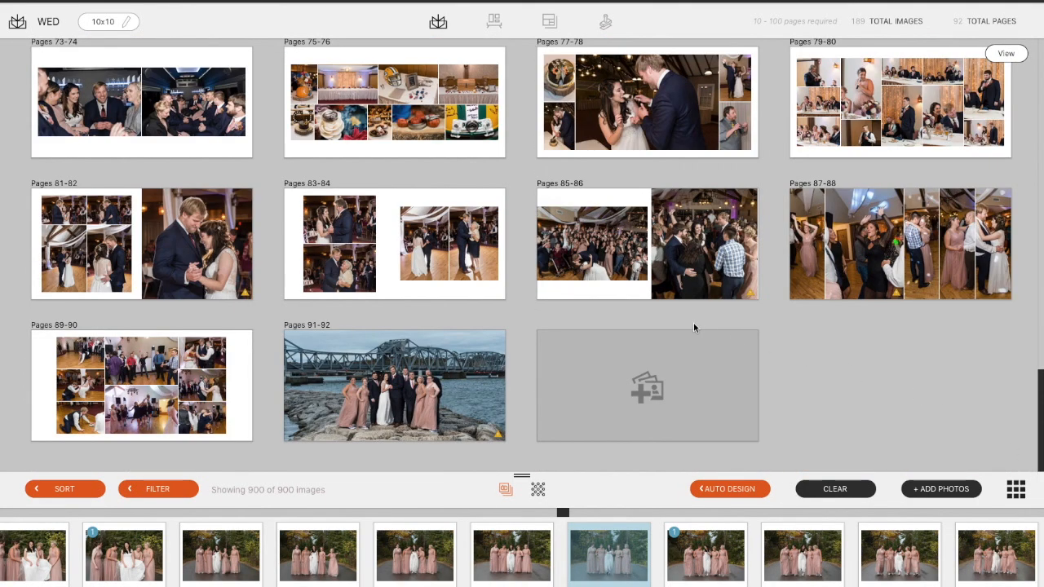